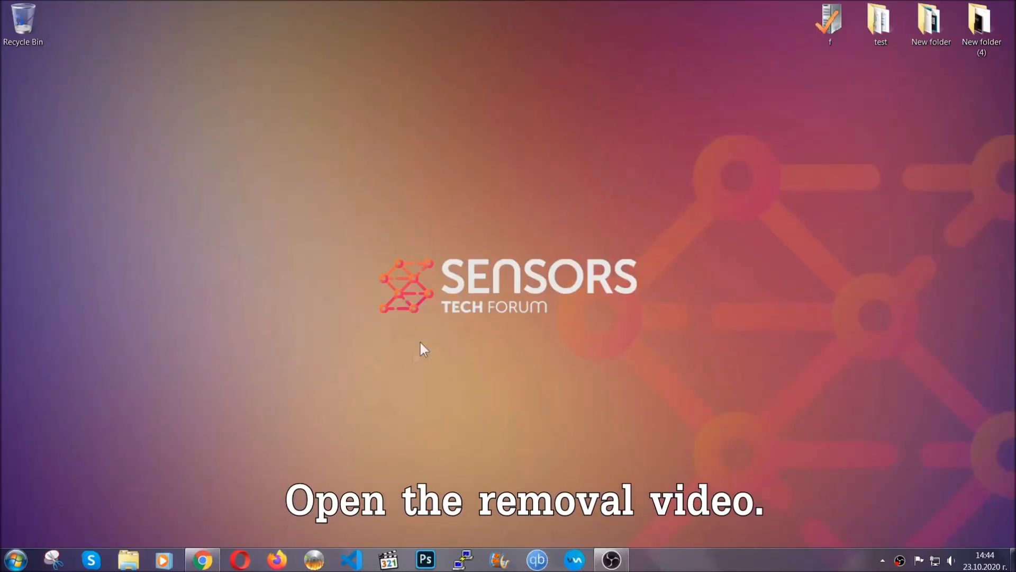
Follow the video's linked ransomware article and download SpyHunter-Installer.exe from it
click(203, 559)
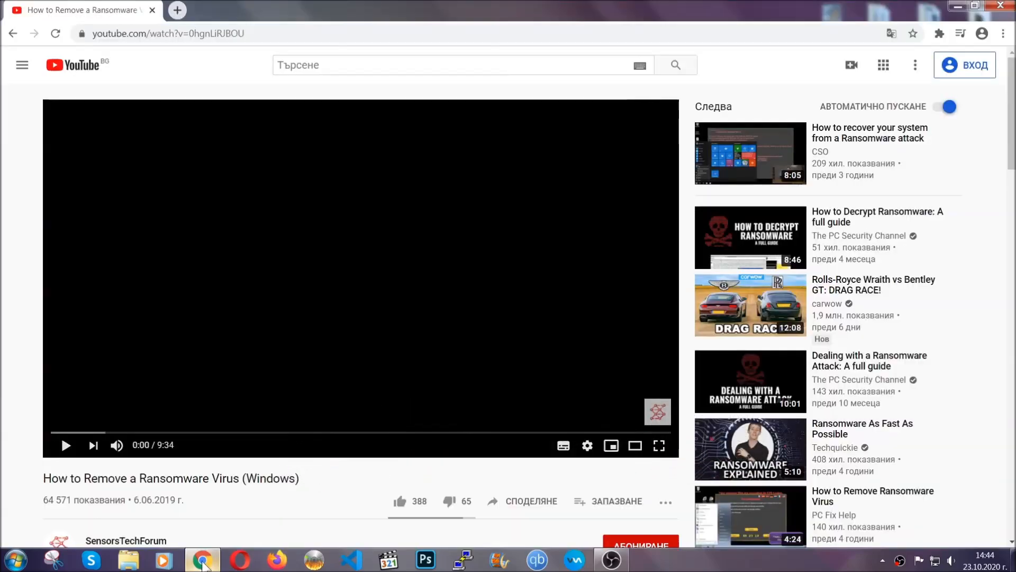
scroll(down, 3)
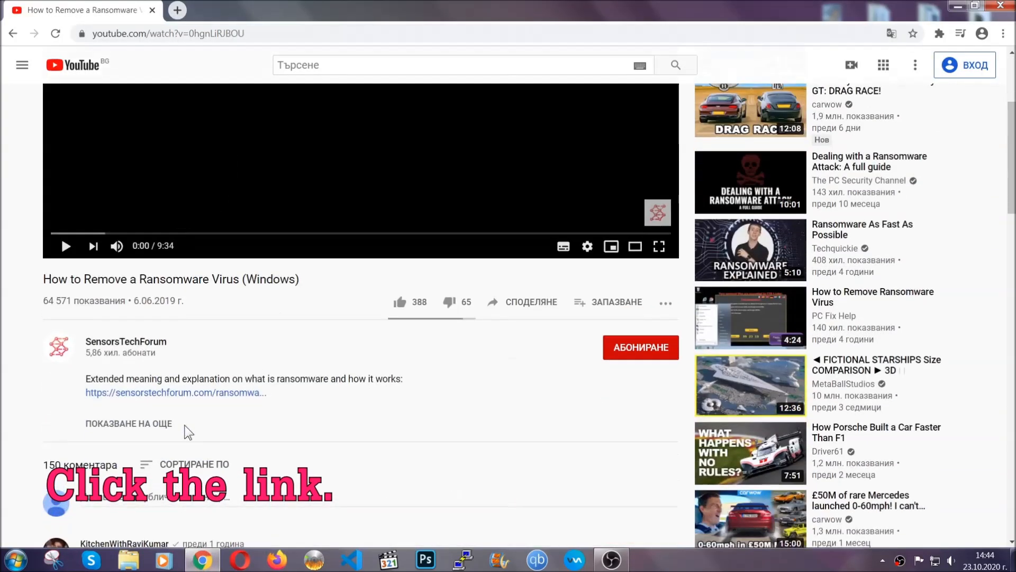
click(175, 392)
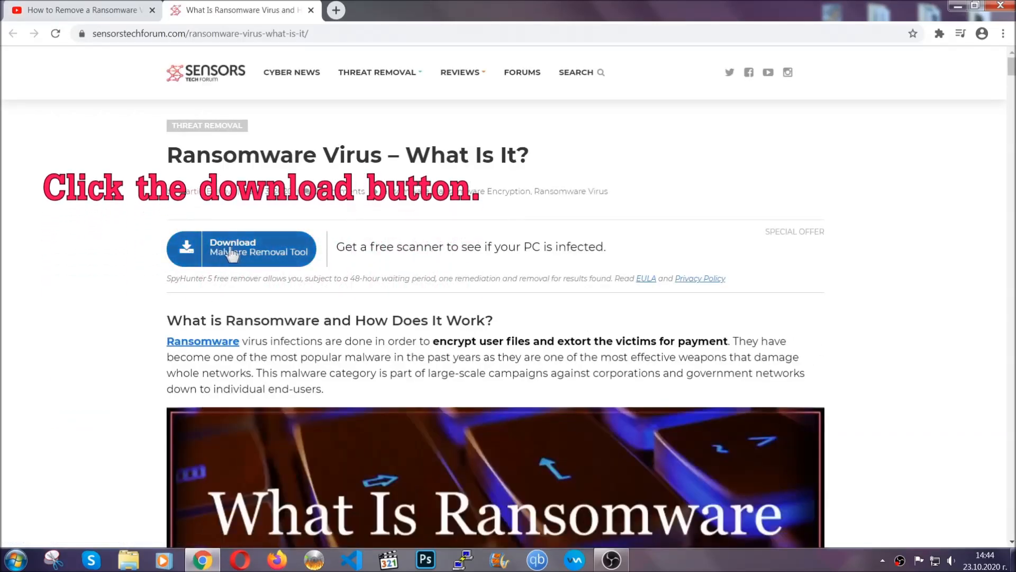
click(242, 248)
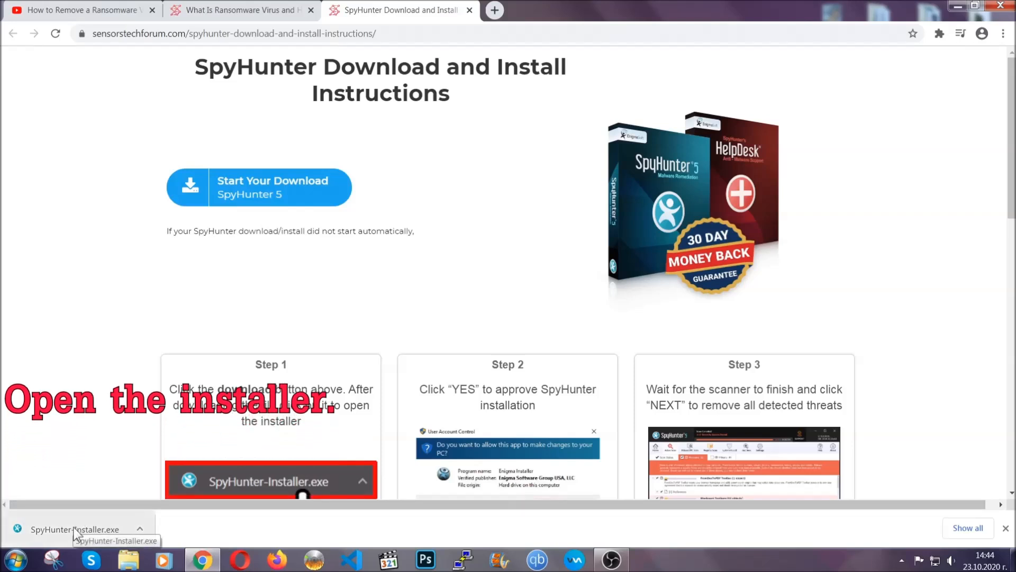
Run SpyHunter-Installer.exe, choose English, accept the EULA and start installing
click(74, 530)
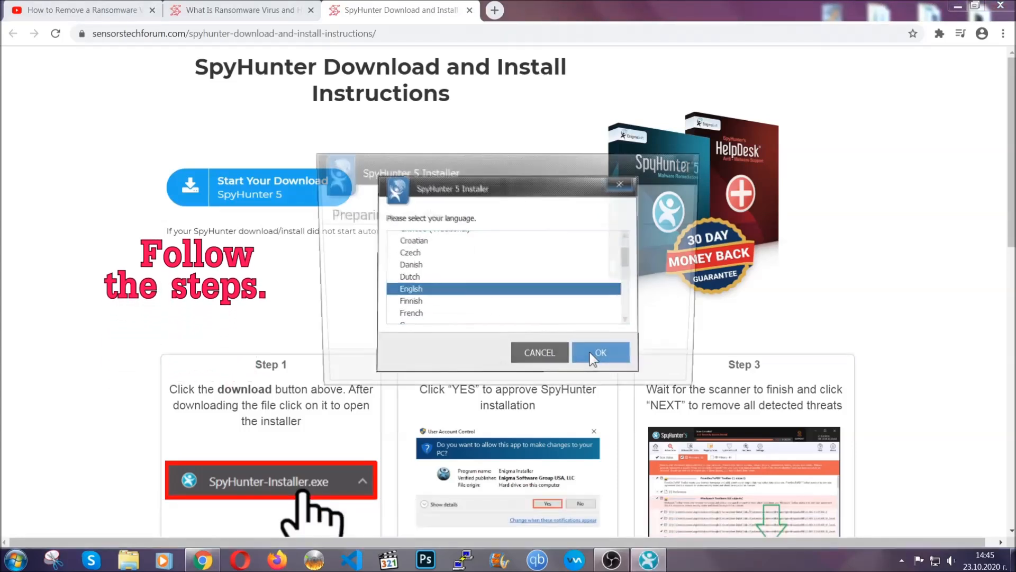
click(599, 351)
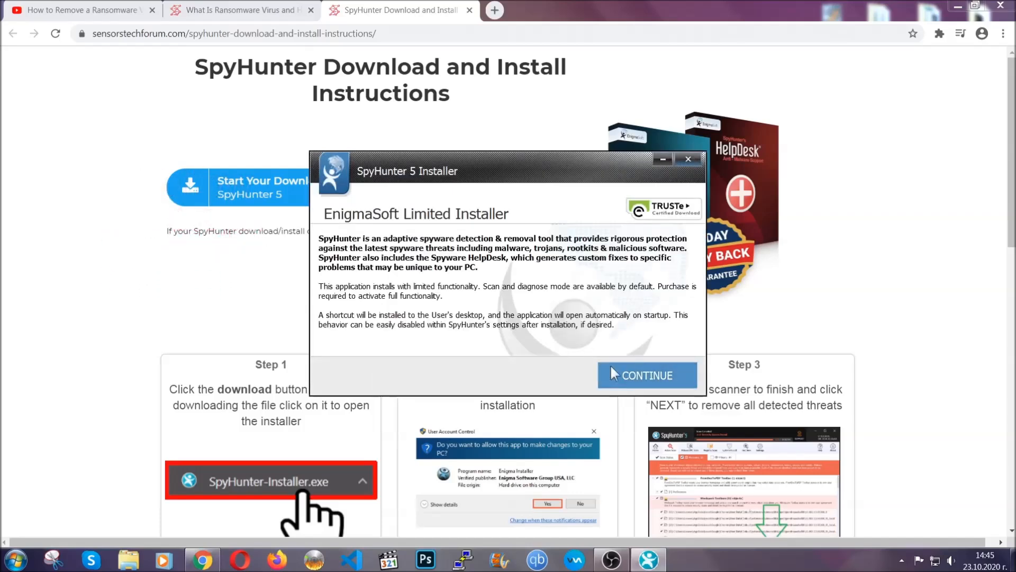
click(646, 374)
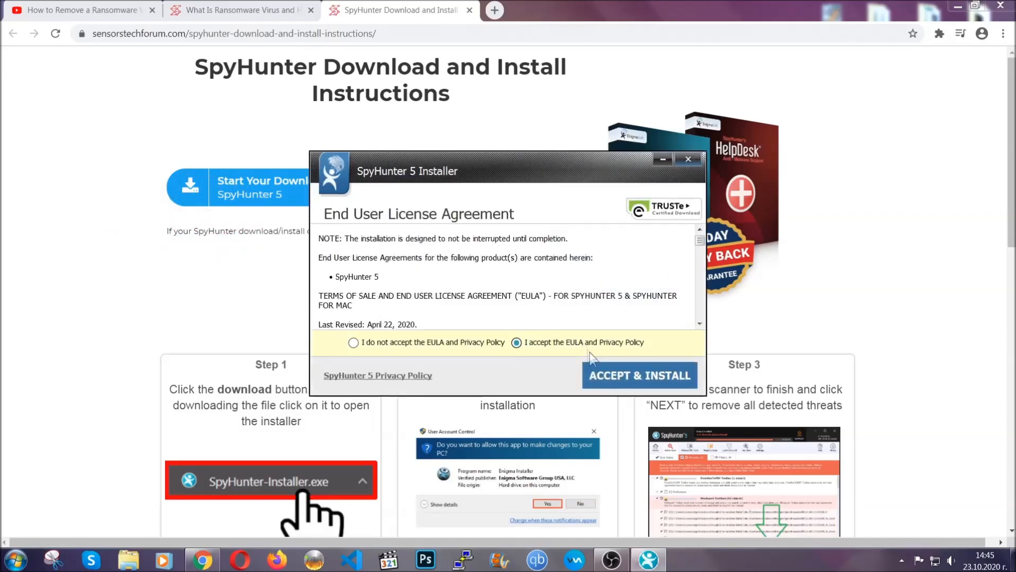
click(639, 375)
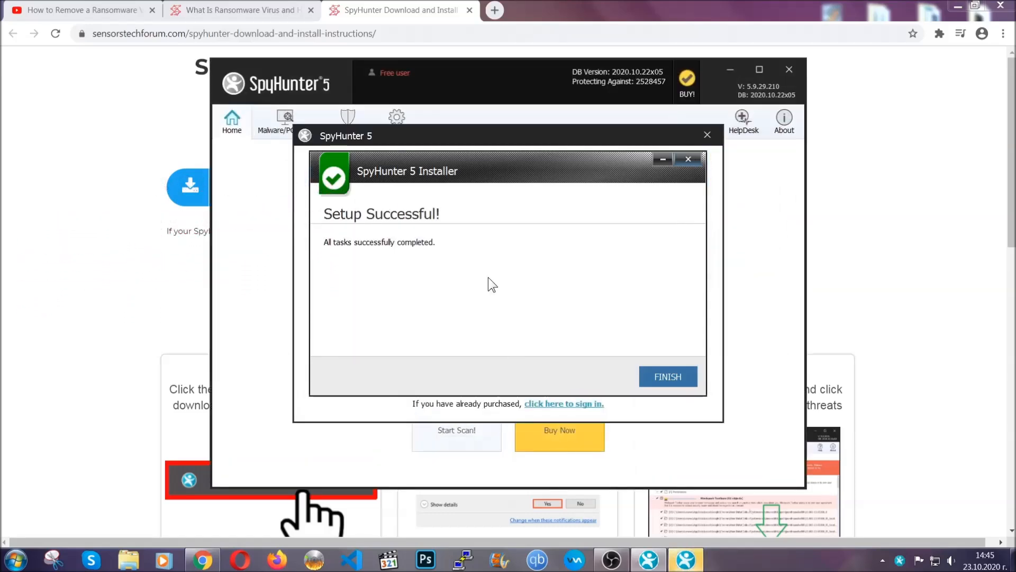
Finish setup, let the scan run and proceed past the detected Keygen.exe threat
click(667, 377)
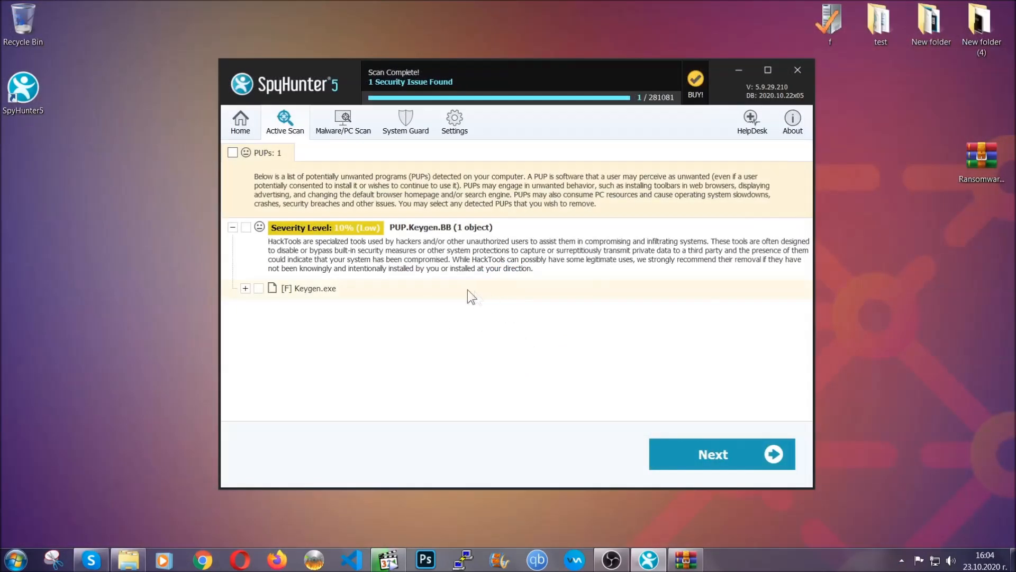
click(232, 152)
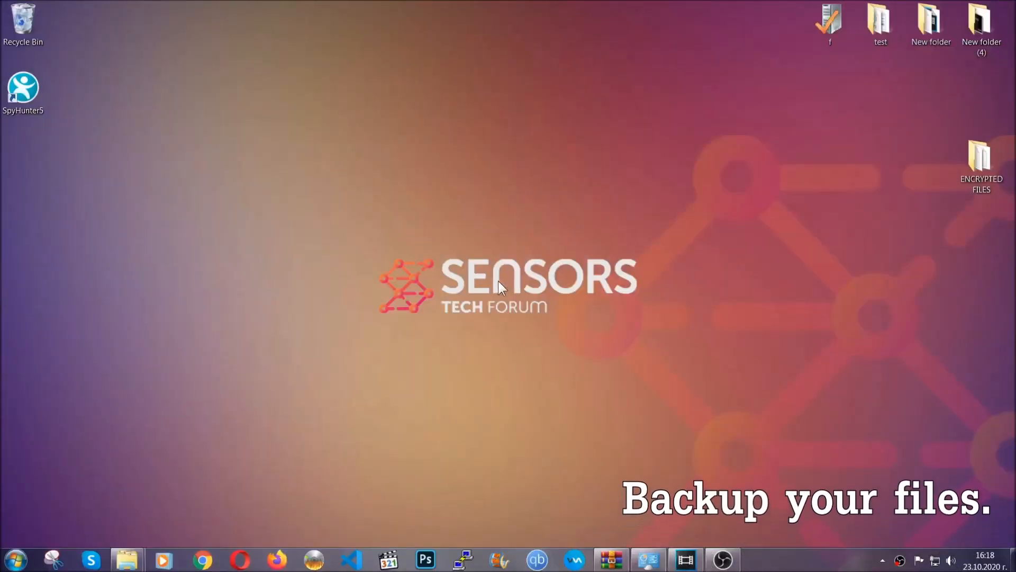
Paste the ENCRYPTED FILES contents onto FLASH DRIVE (H:) as a backup and close Explorer
click(982, 162)
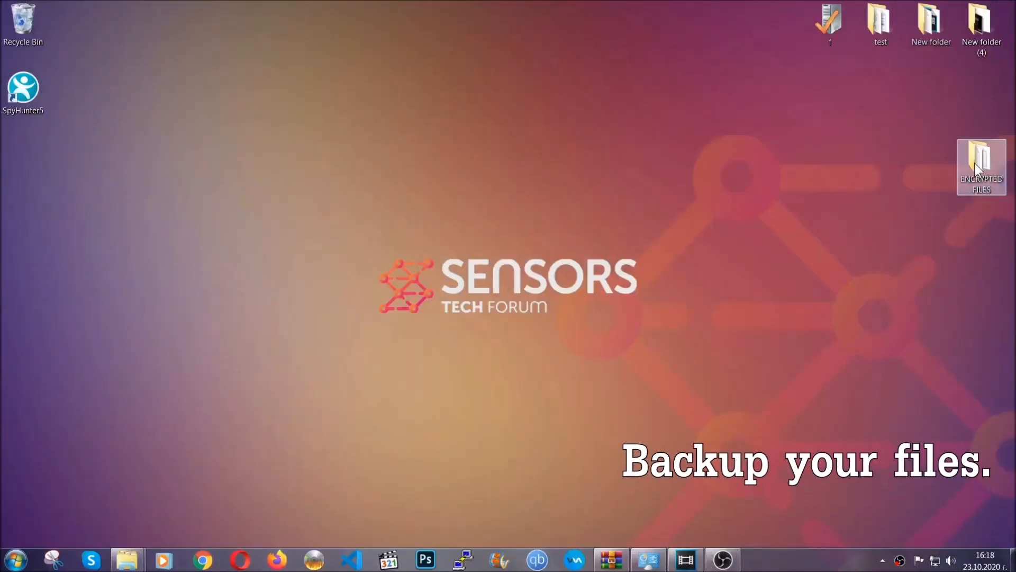
double_click(980, 162)
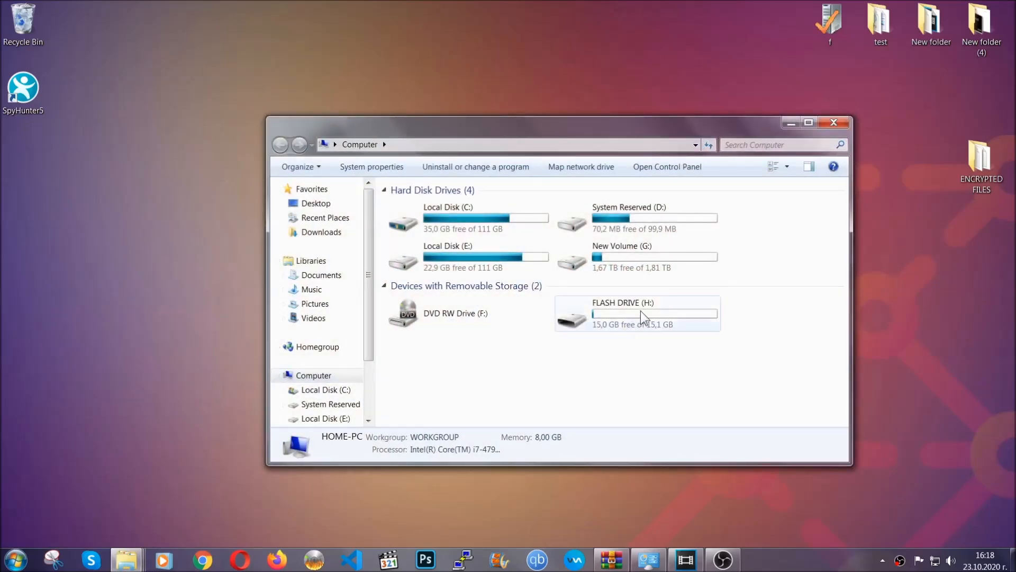
double_click(637, 313)
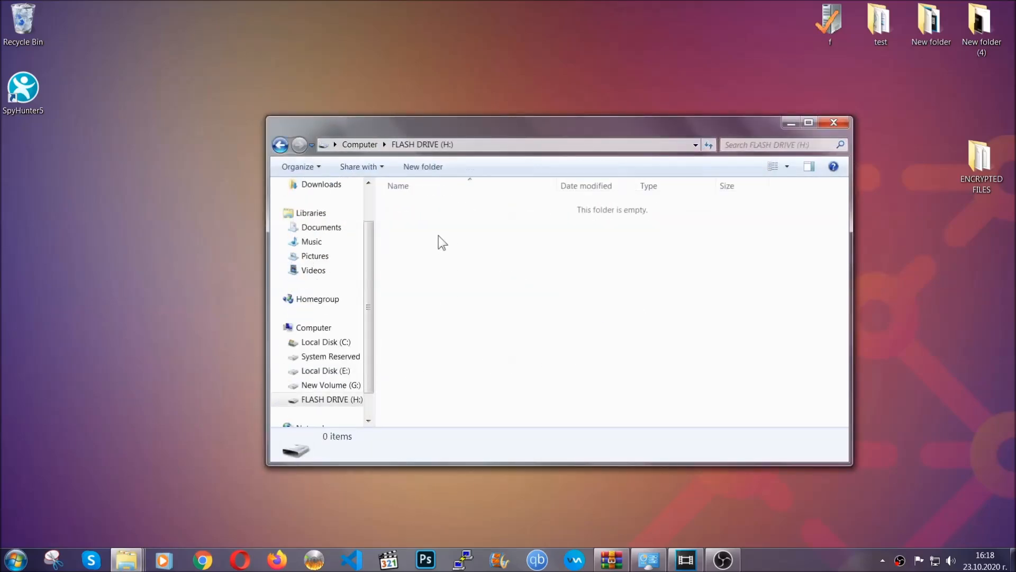
right_click(440, 242)
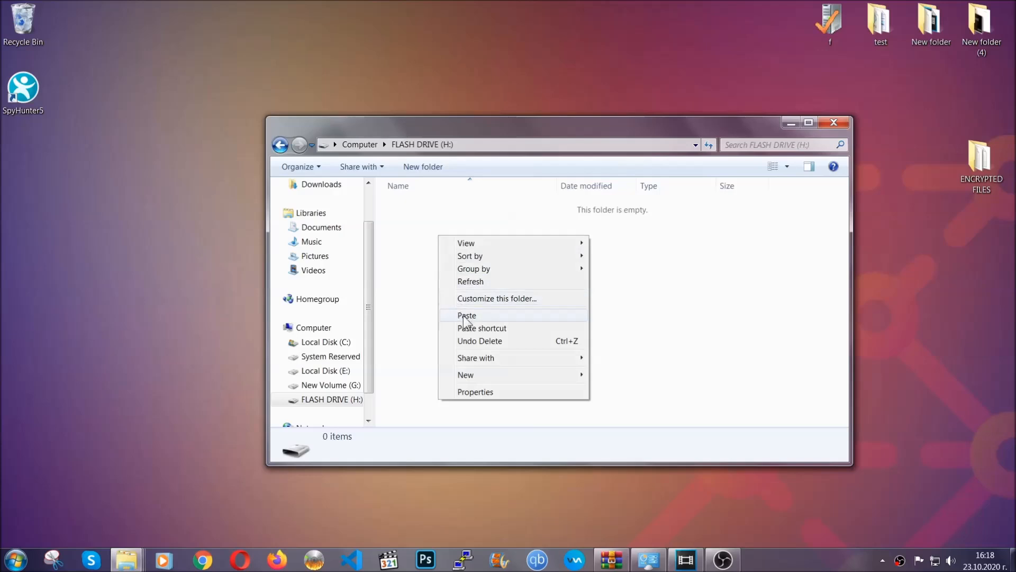
click(467, 316)
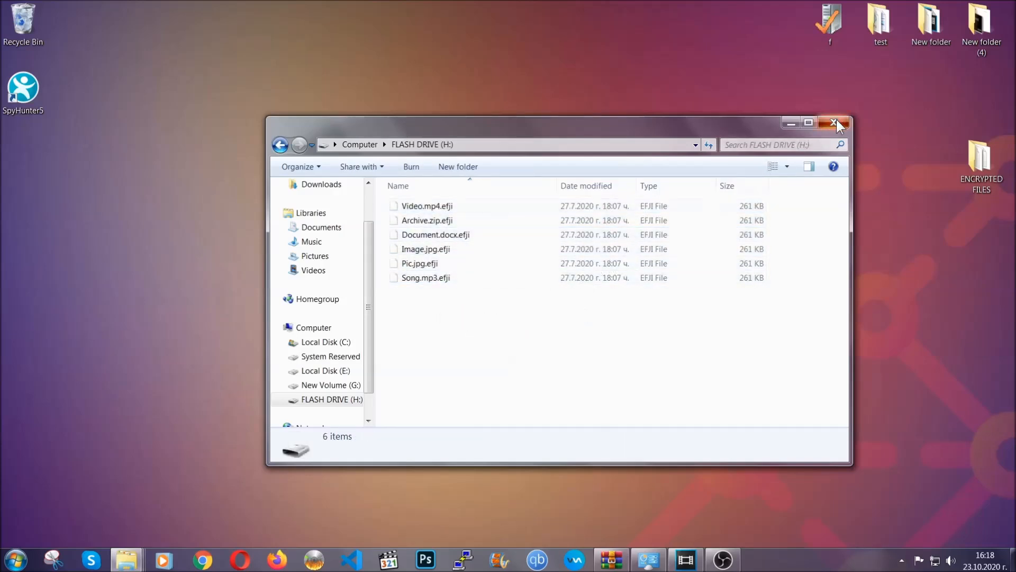
click(838, 123)
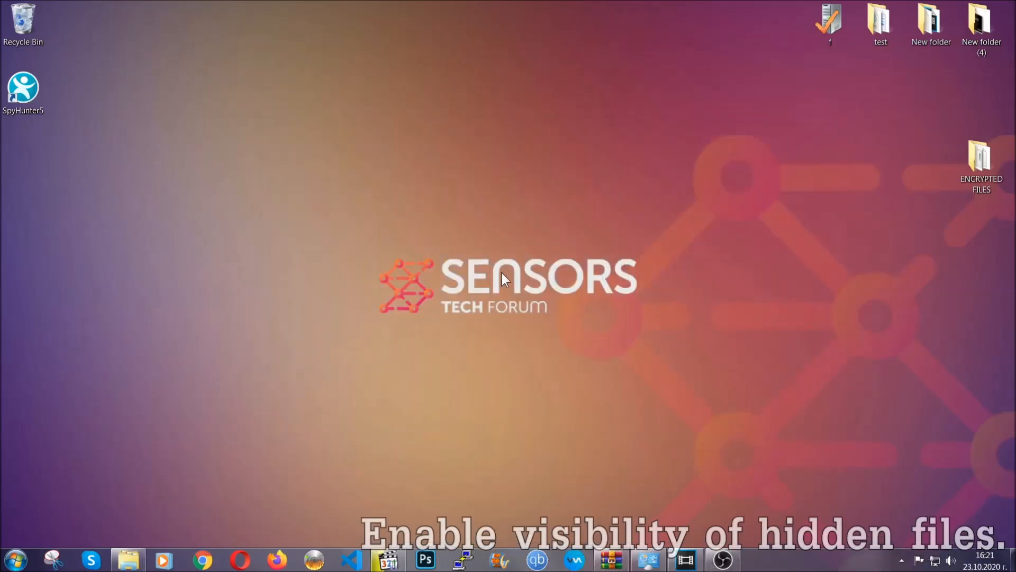
mouse_move(73, 501)
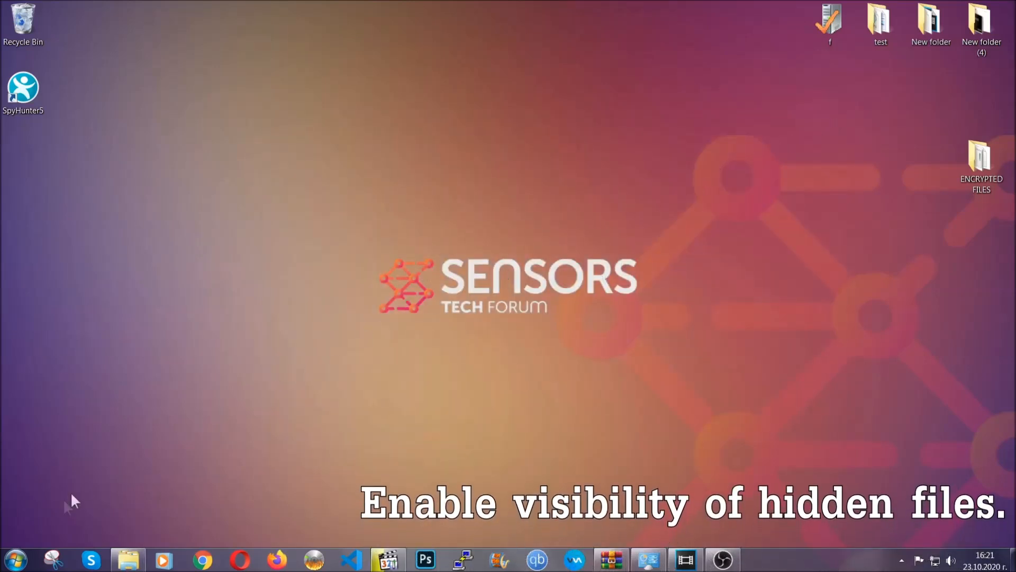
Search Start for 'show hidden files', enable Show hidden files, folders and drives, and apply it
click(13, 559)
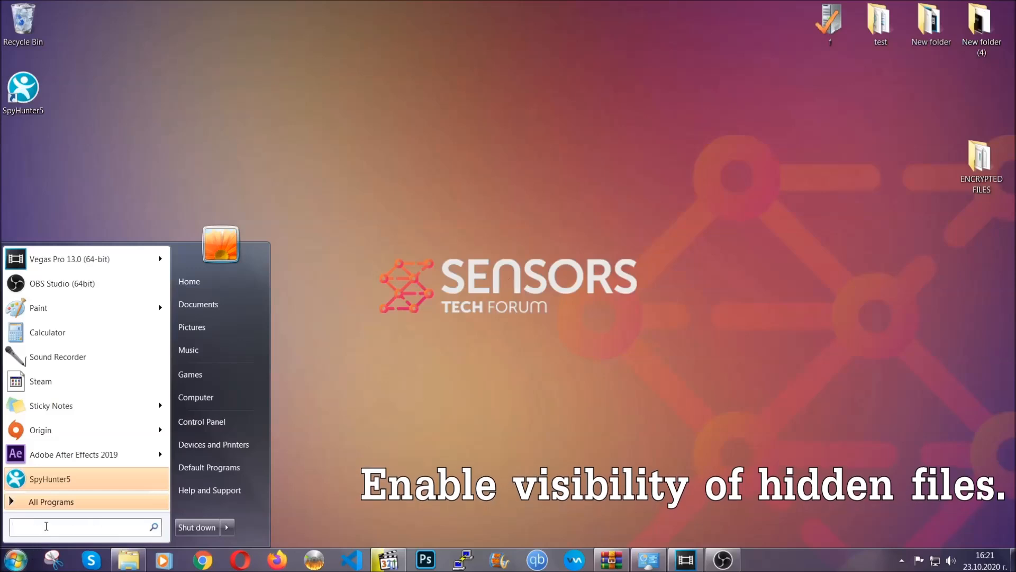
text(s)
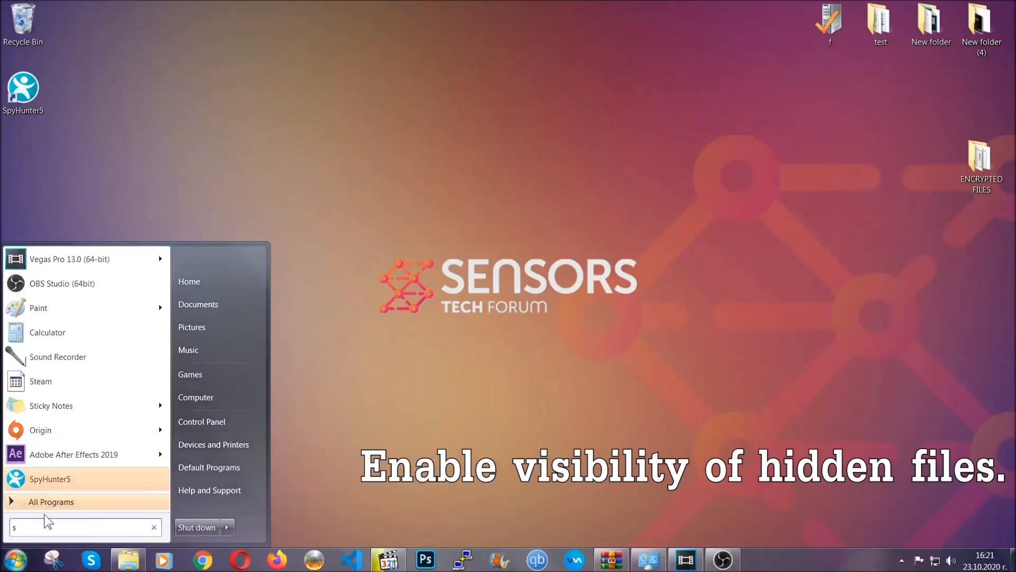
text(how hidden files and folders)
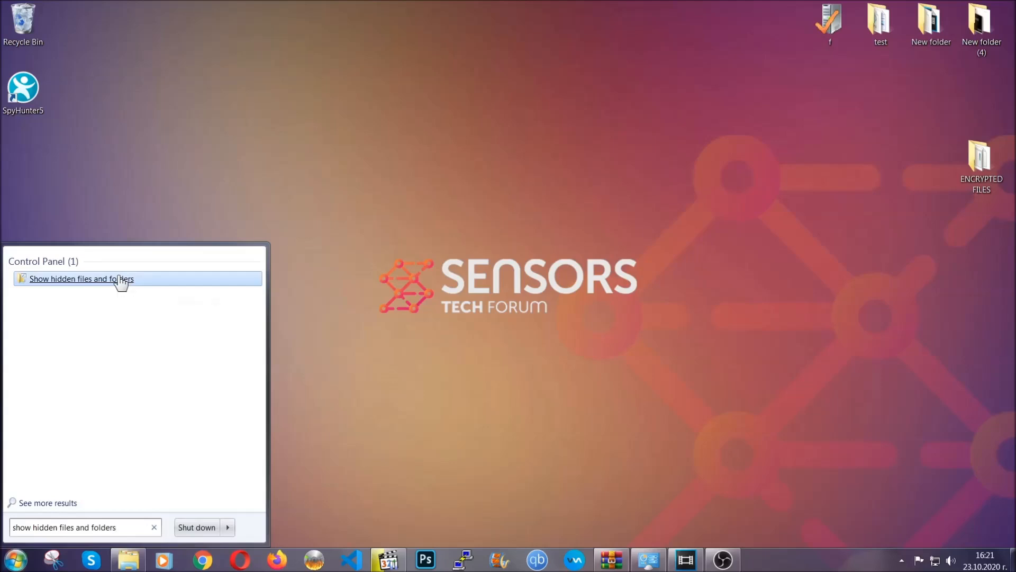
click(81, 278)
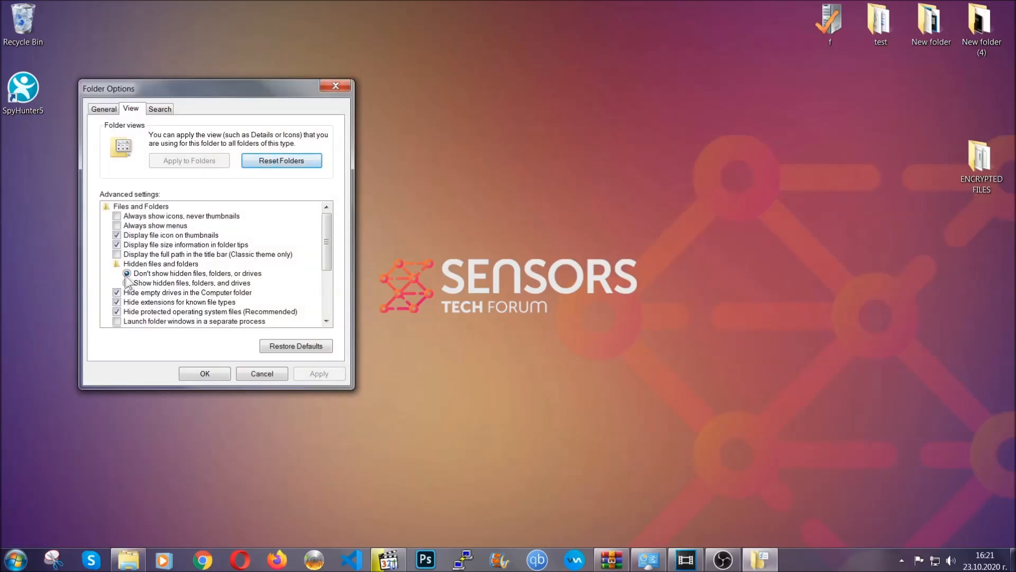
click(128, 283)
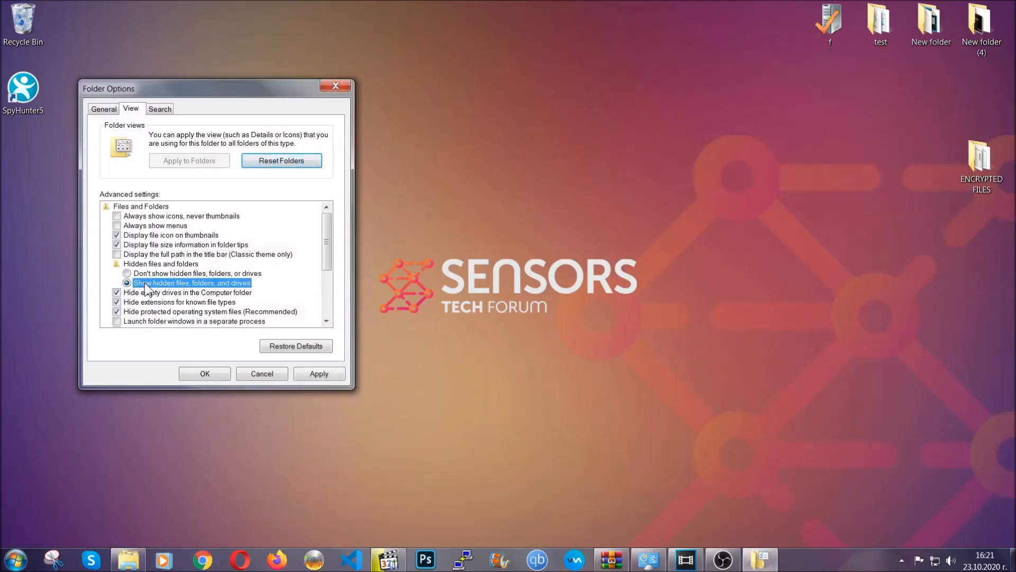
click(318, 374)
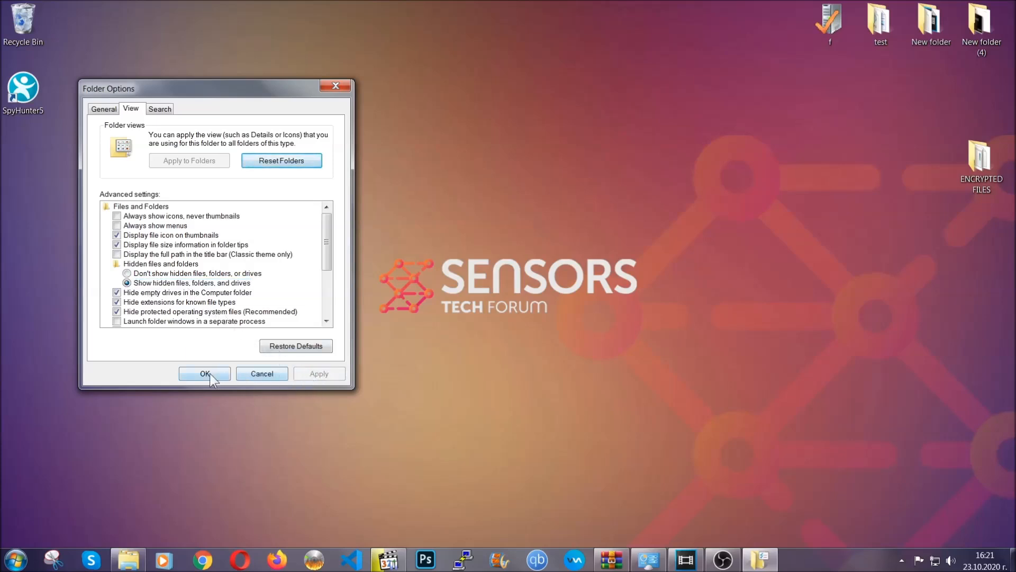
click(204, 374)
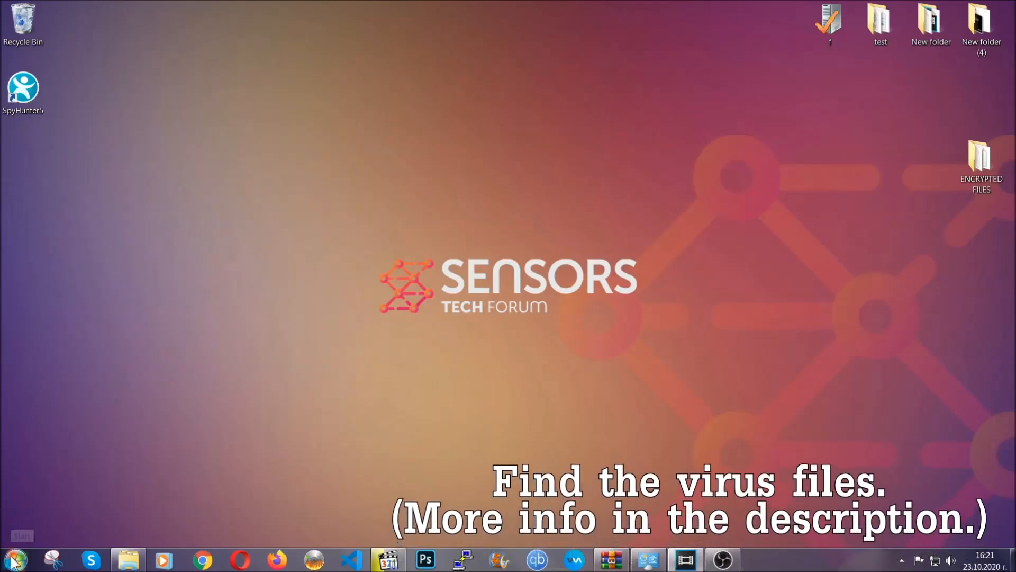
Search the whole computer from the Computer view for the virus file name
click(14, 559)
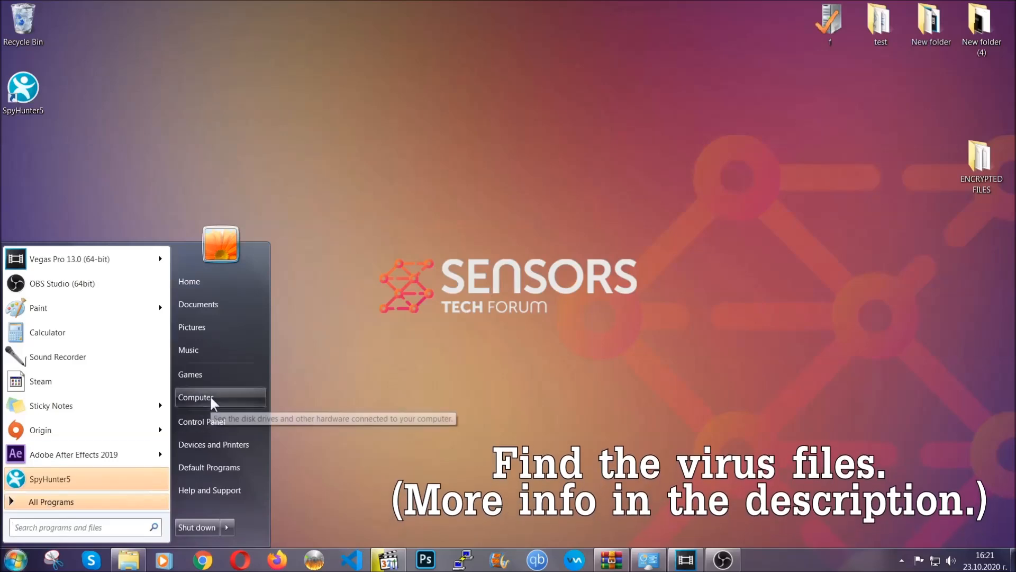
click(195, 397)
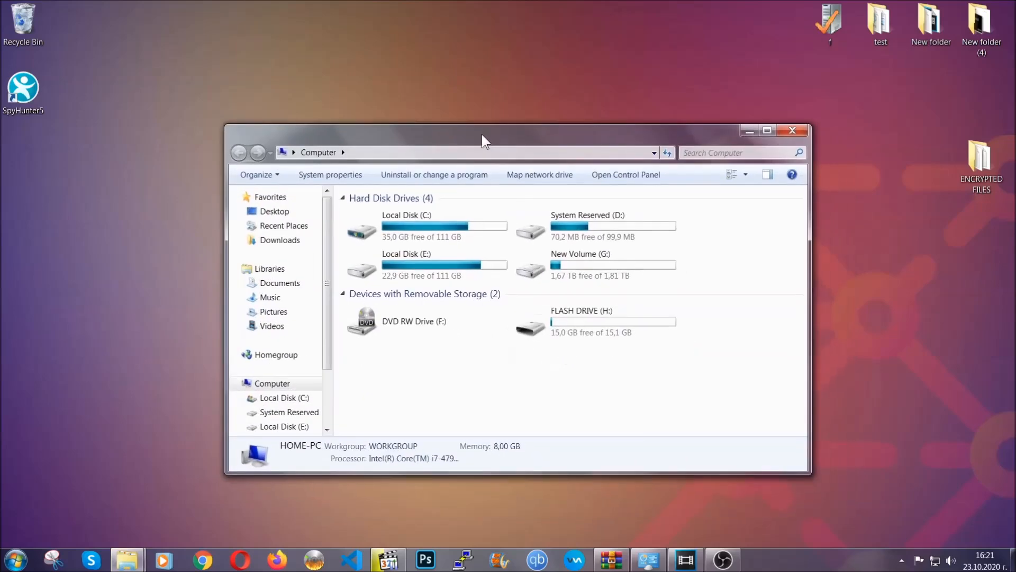
click(739, 153)
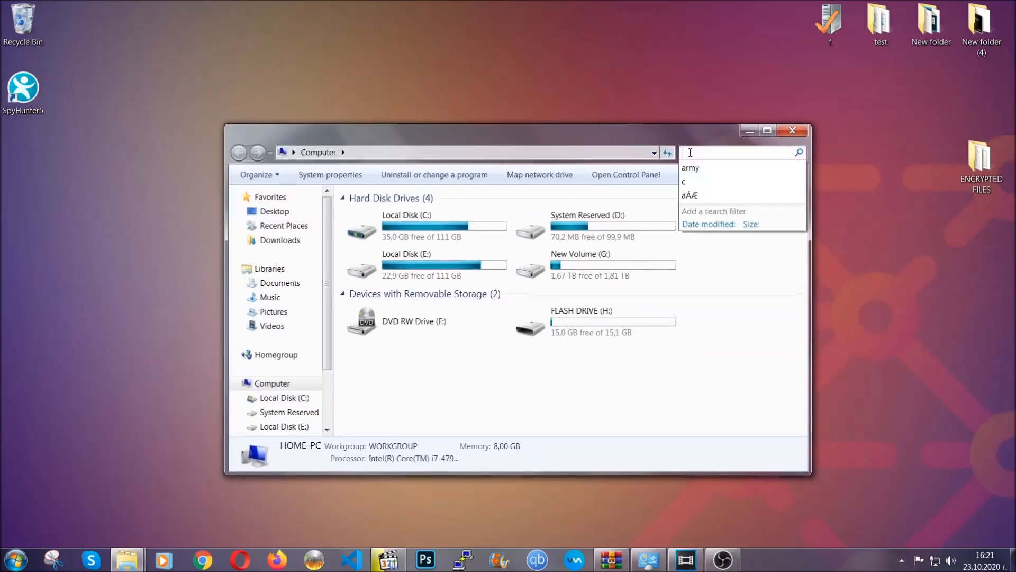
text(file)
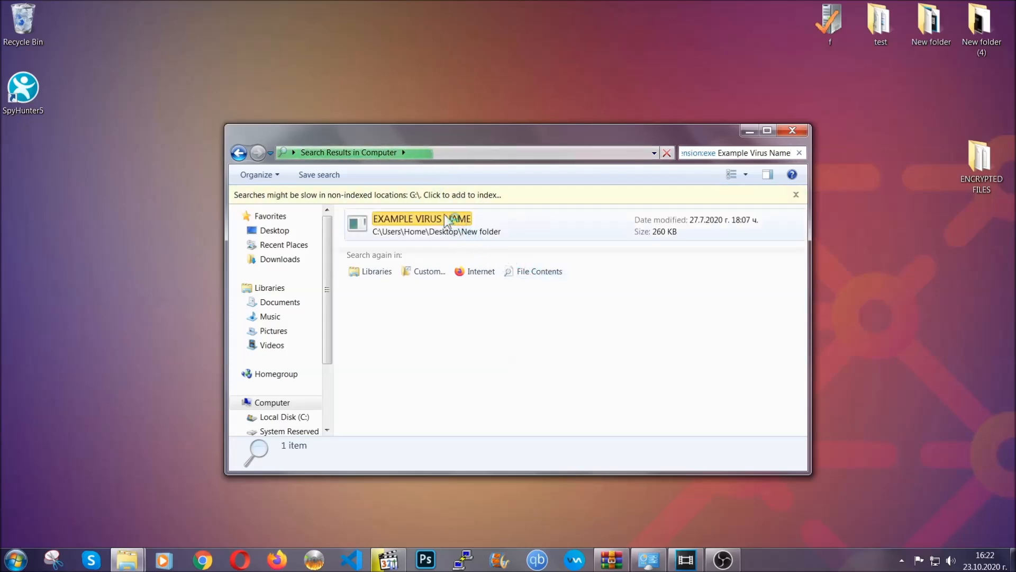
Delete the found EXAMPLE VIRUS NAME application, confirming the move to the Recycle Bin
click(422, 224)
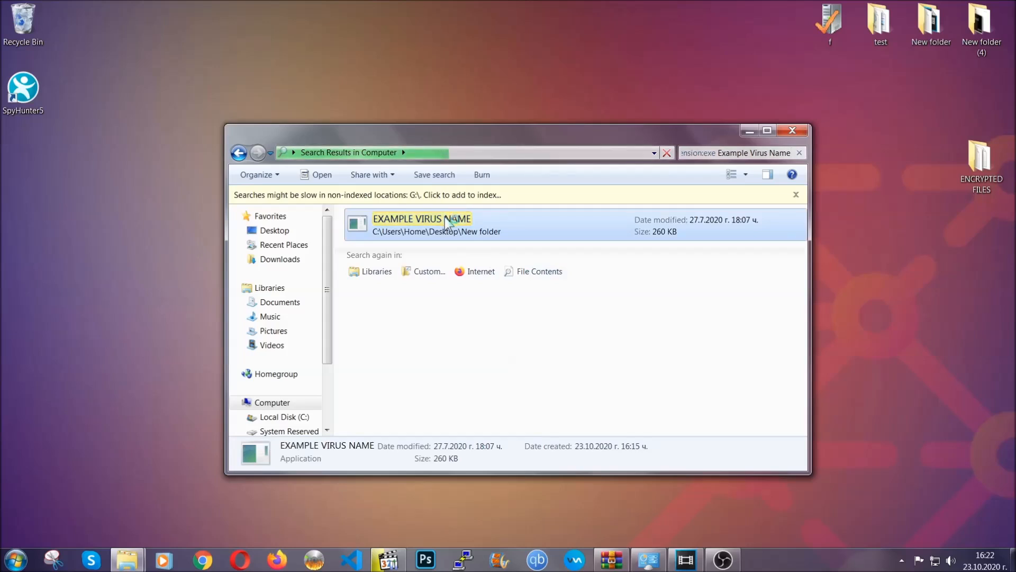
right_click(422, 223)
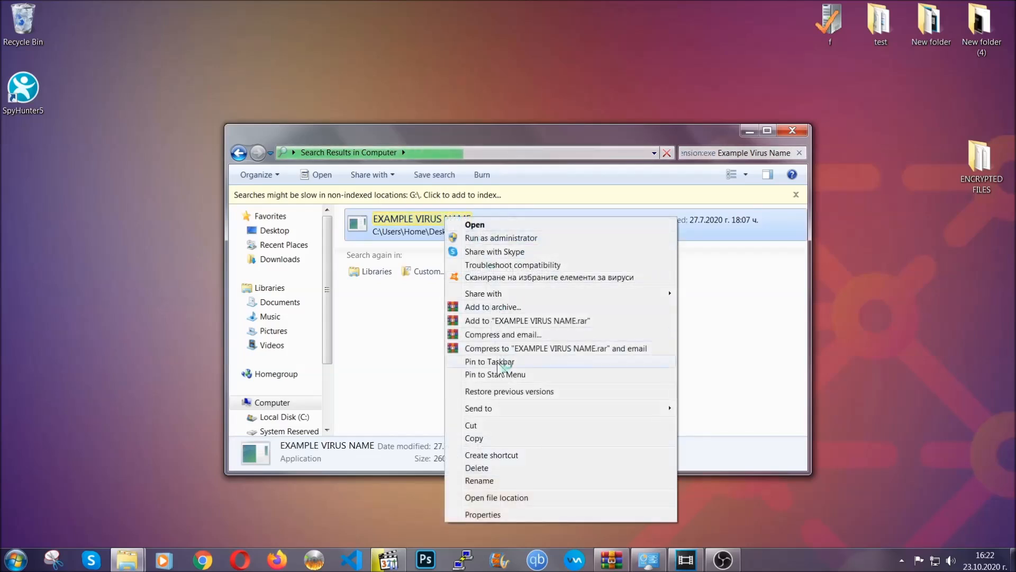
click(478, 467)
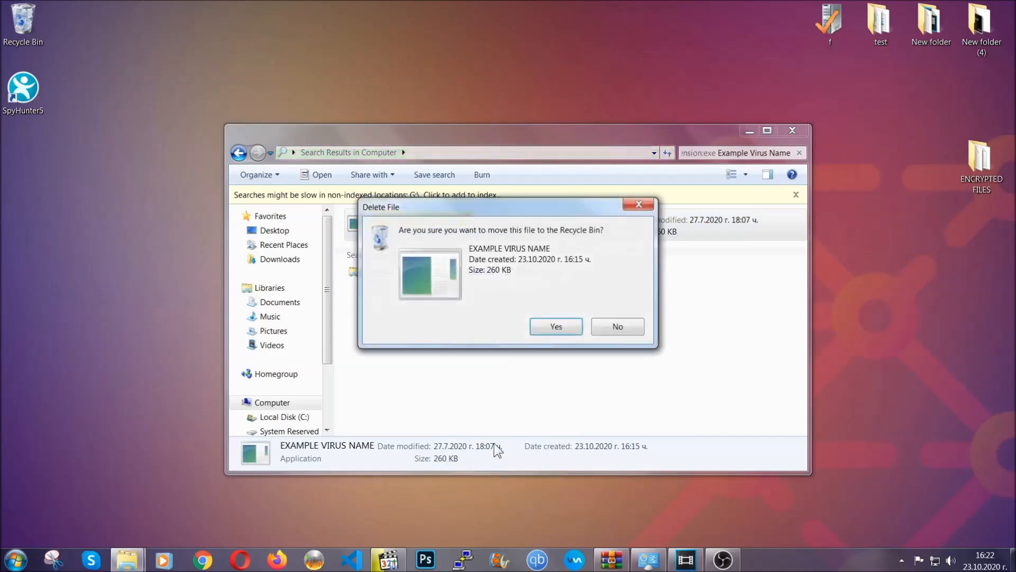
click(556, 326)
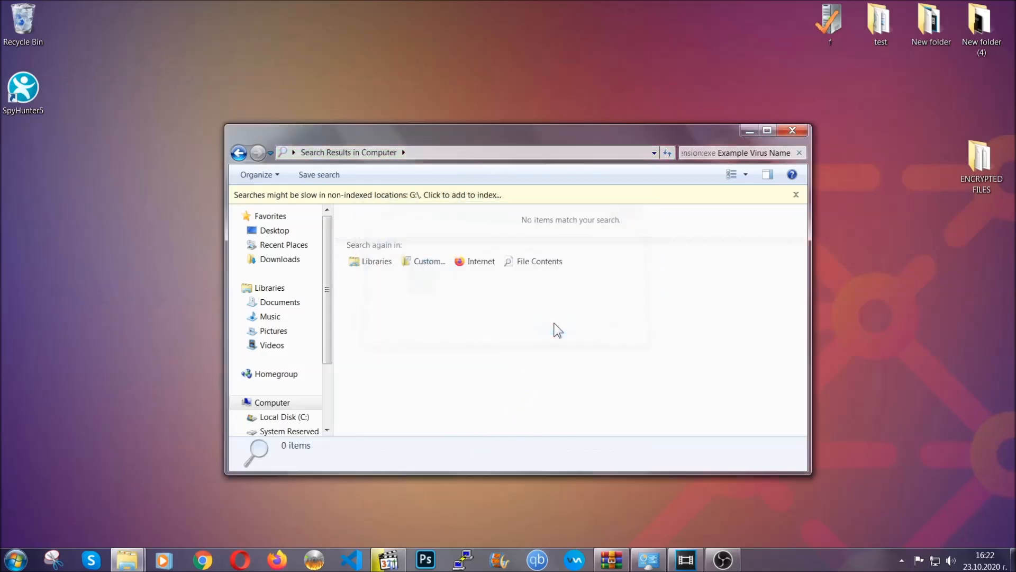
mouse_move(757, 170)
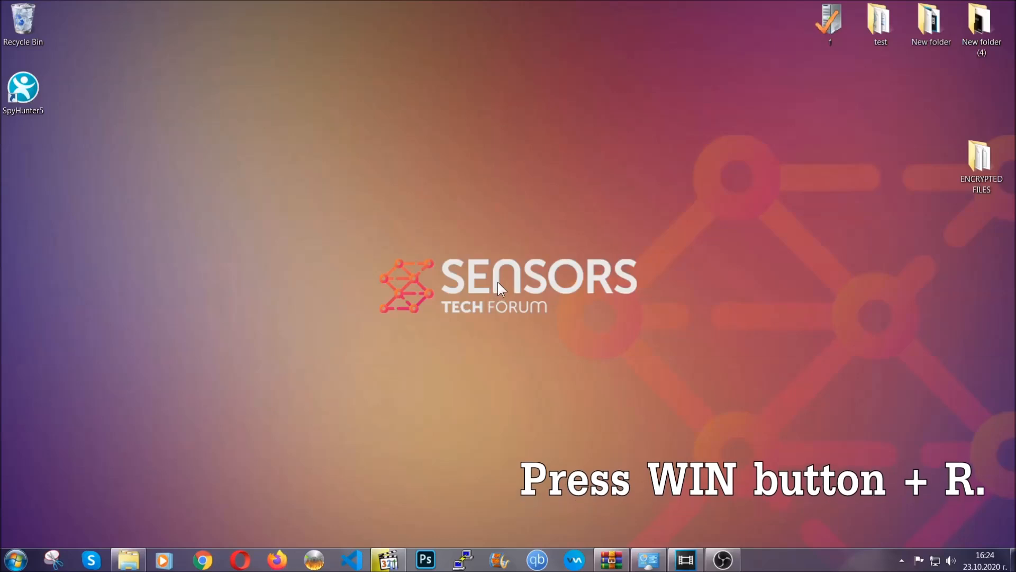
Launch REGEDIT through the Win+R Run dialog
key(Win+r)
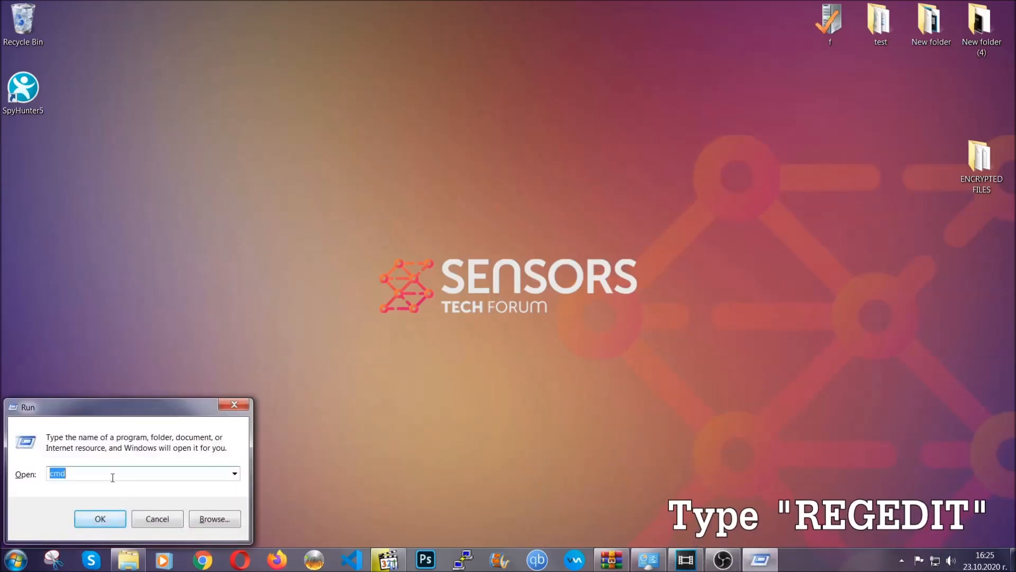
text(REGEDIT)
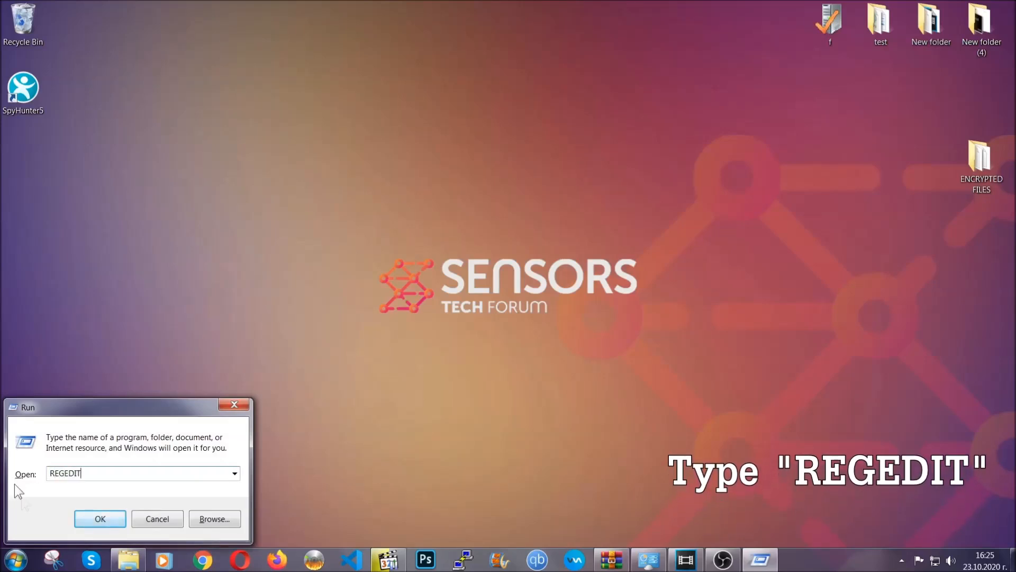
click(100, 518)
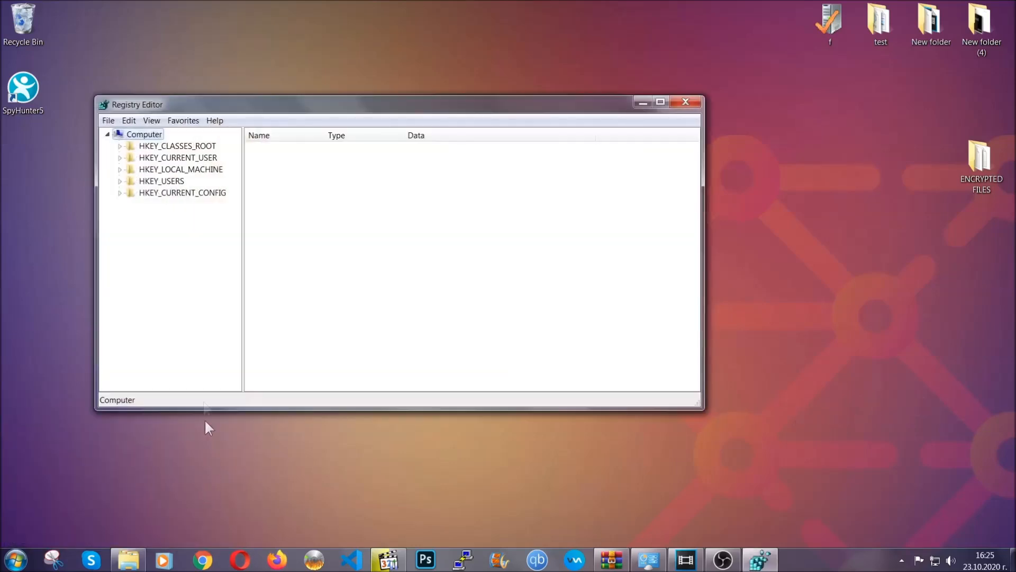
Export the whole registry via File > Export as BACKUP on the Desktop
click(108, 121)
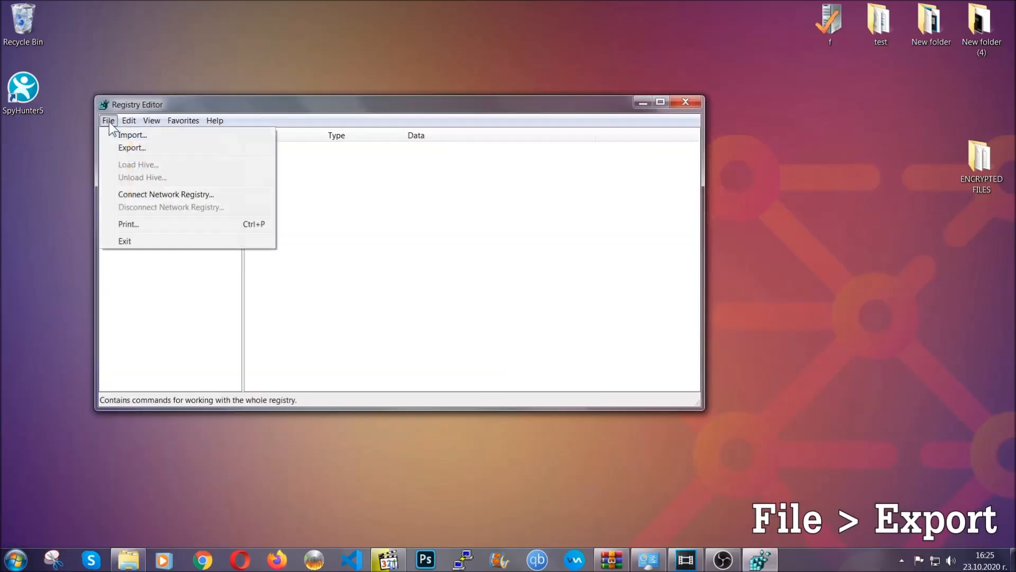
click(108, 121)
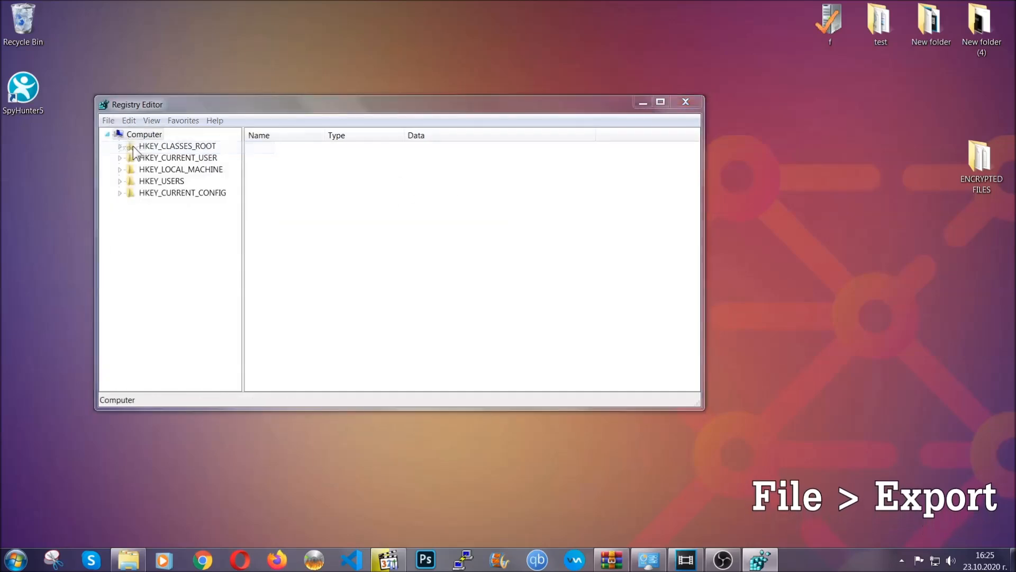
click(108, 120)
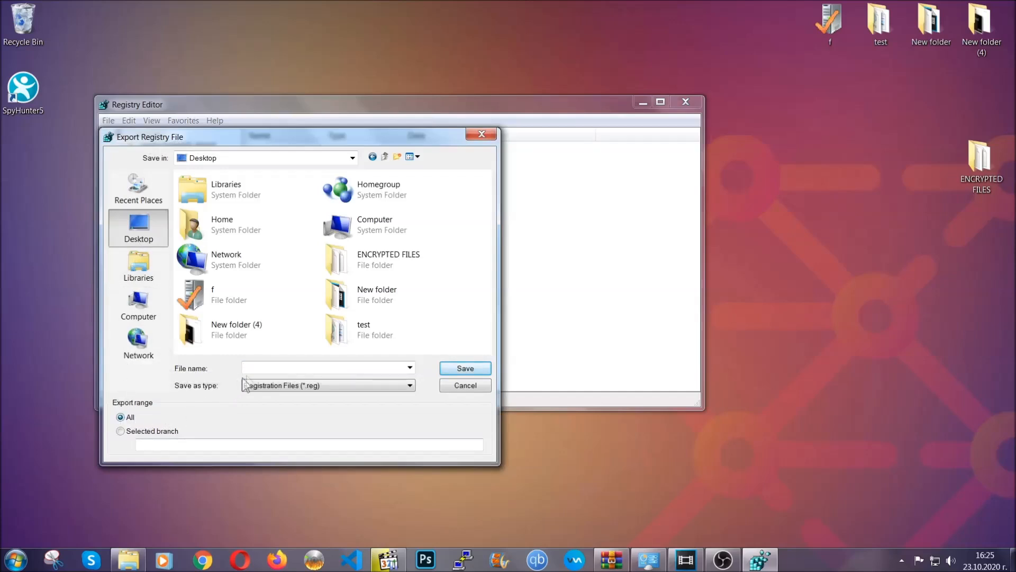
text(BACKUP)
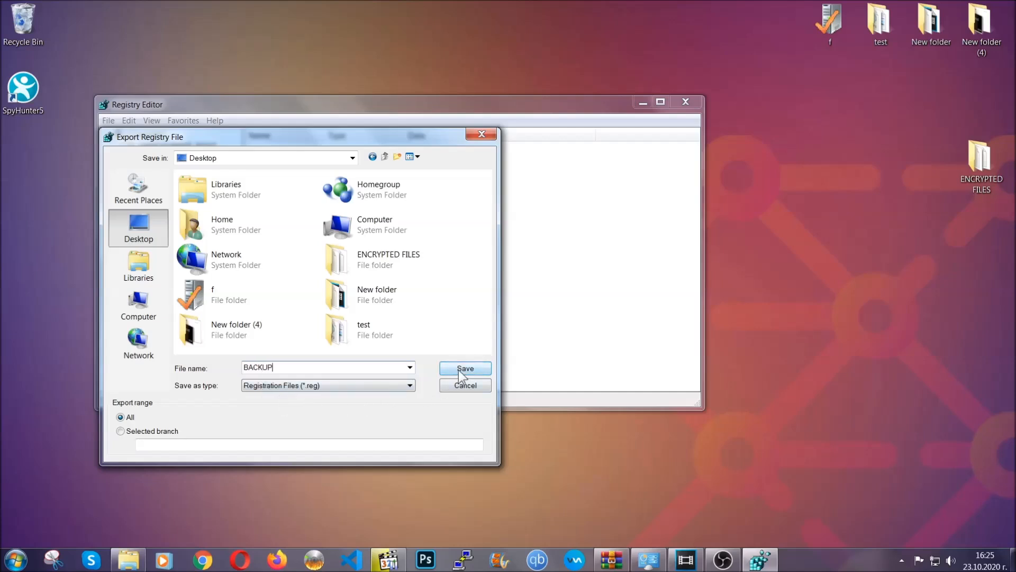
click(465, 369)
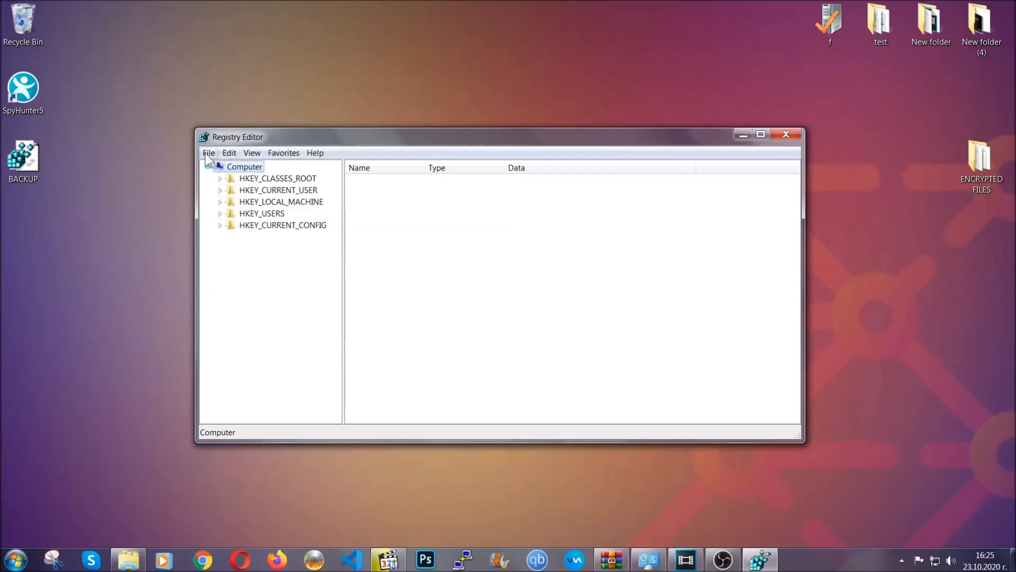
Search the registry with Ctrl+F for RunOnce and jump to the matching key
click(209, 153)
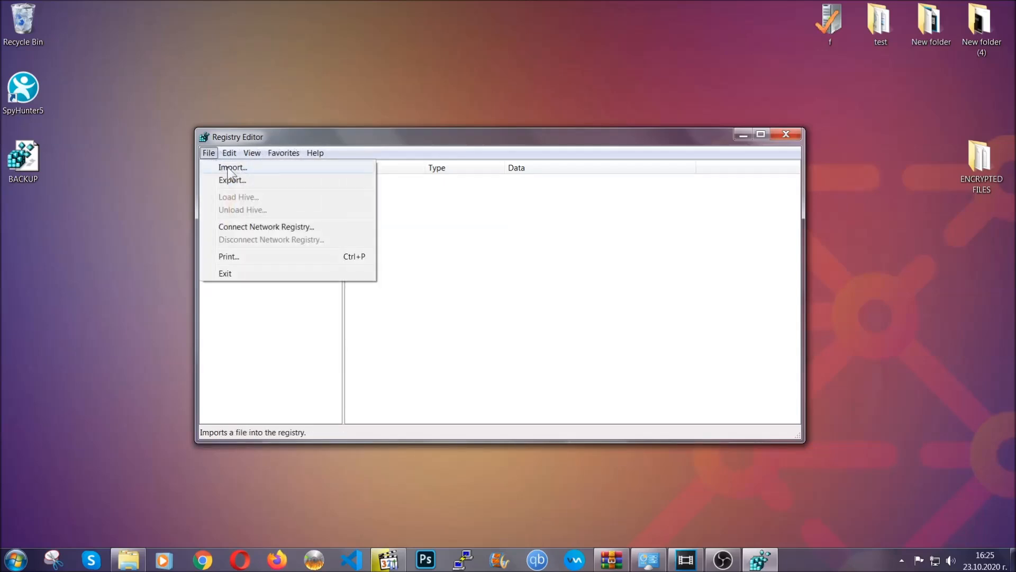
click(209, 153)
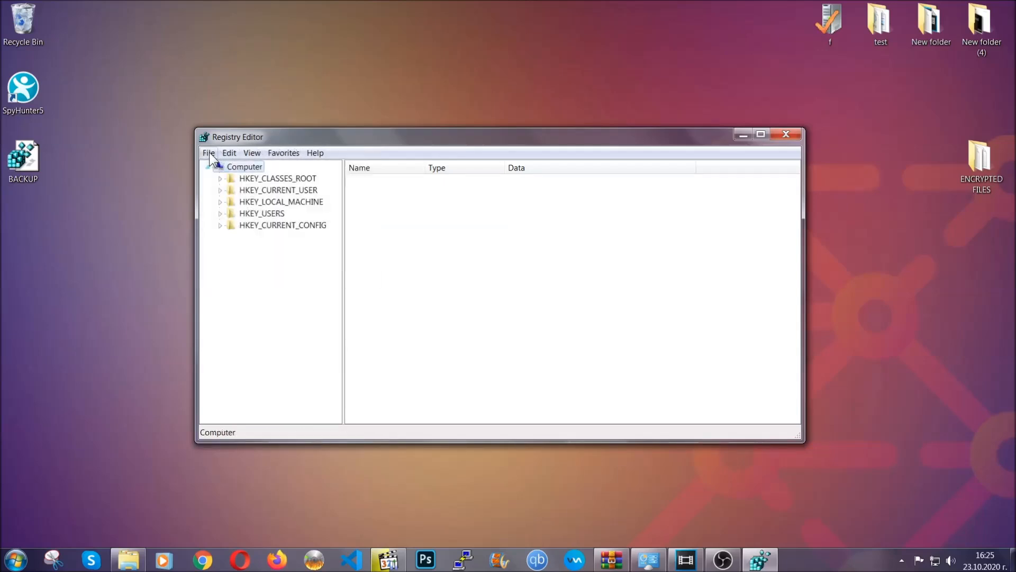
key(ctrl+s)
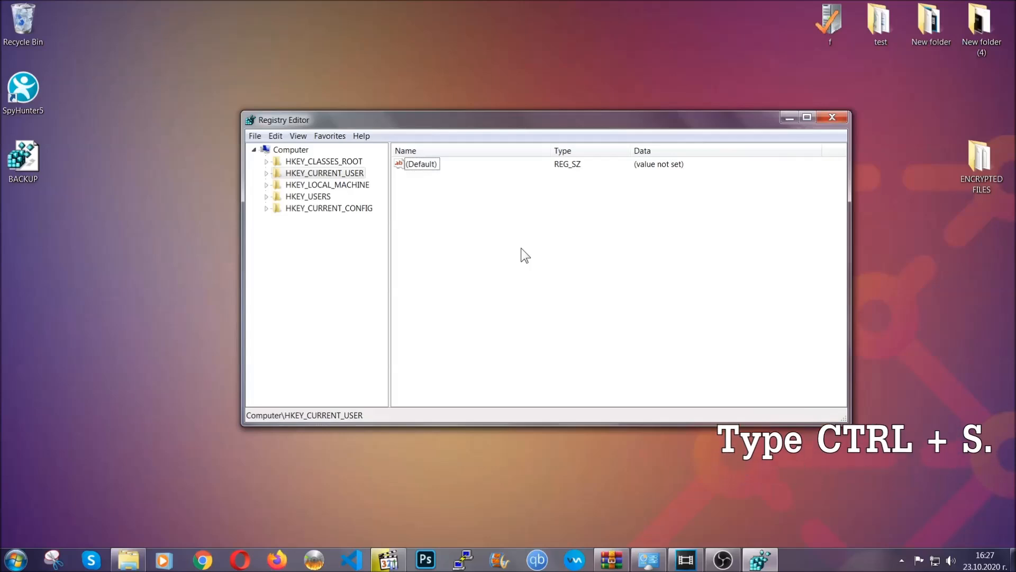
key(ctrl+f)
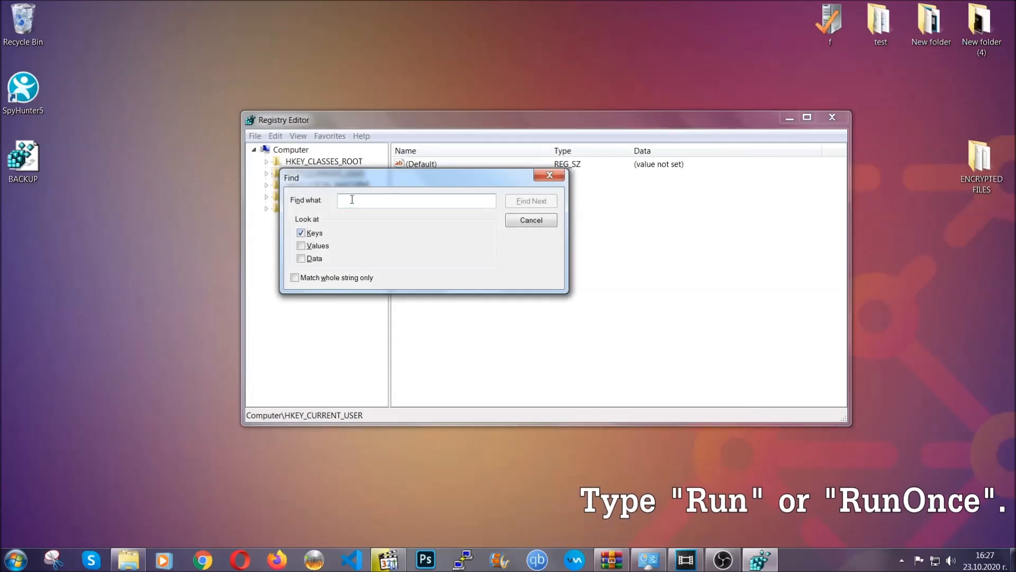
text(RunOnce)
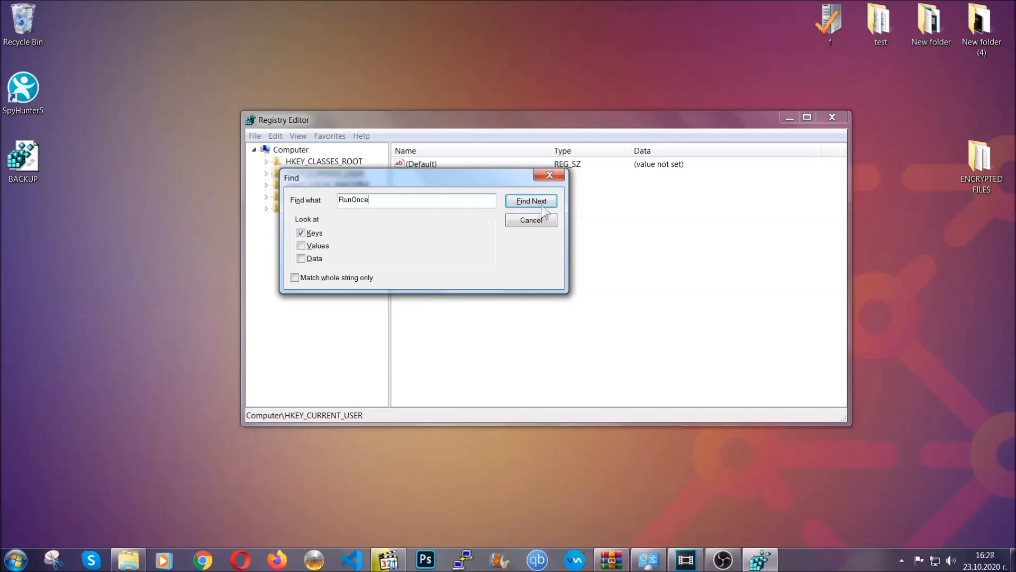
click(531, 200)
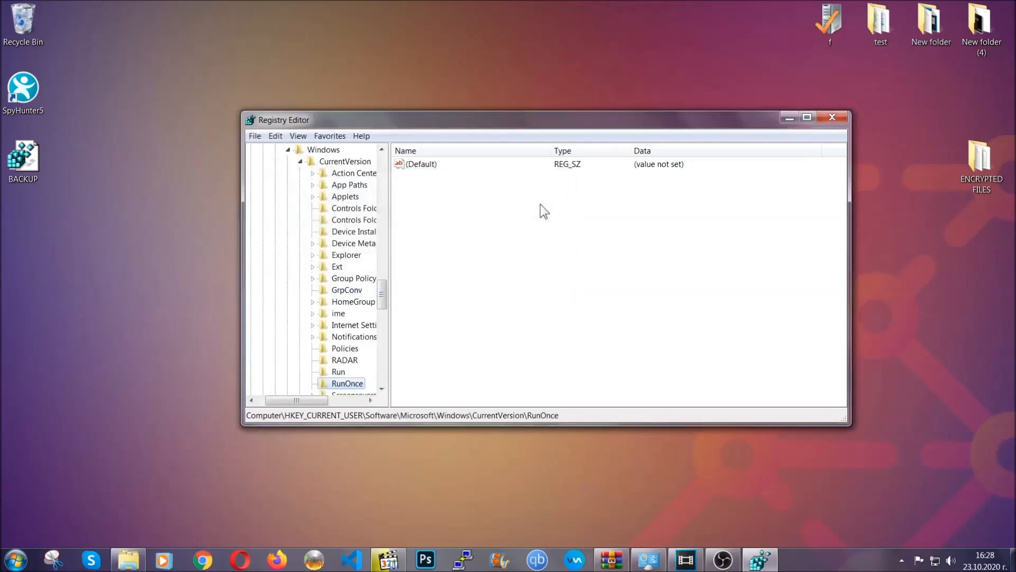
Delete the THE VIRUS value from the Run key and close Registry Editor
scroll(down, 3)
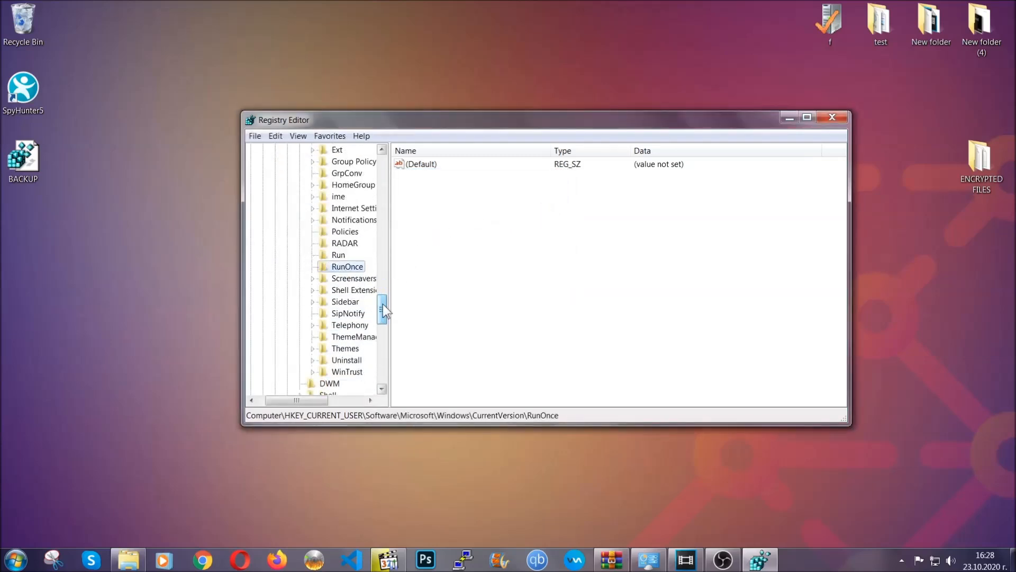
click(338, 254)
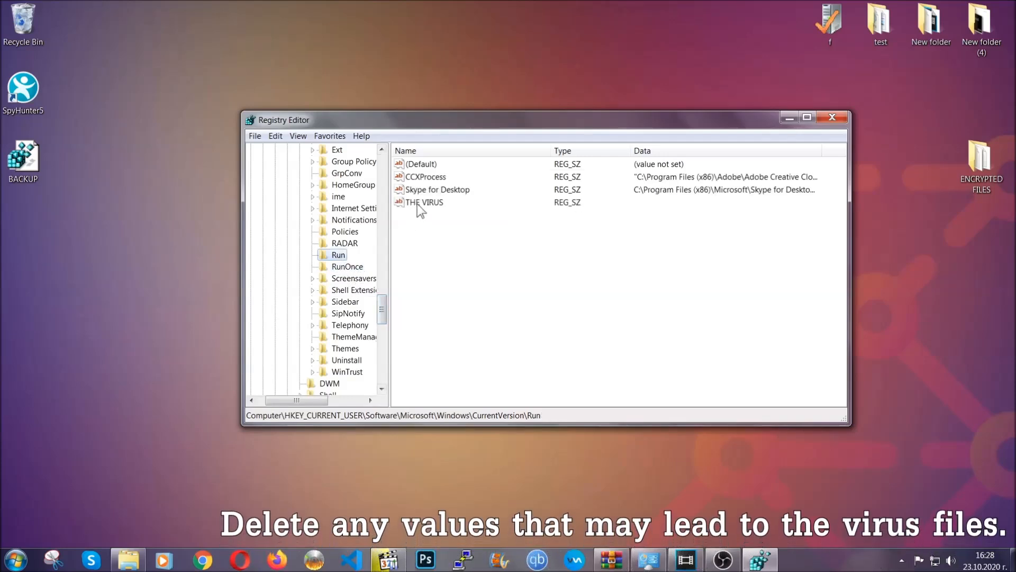
right_click(424, 203)
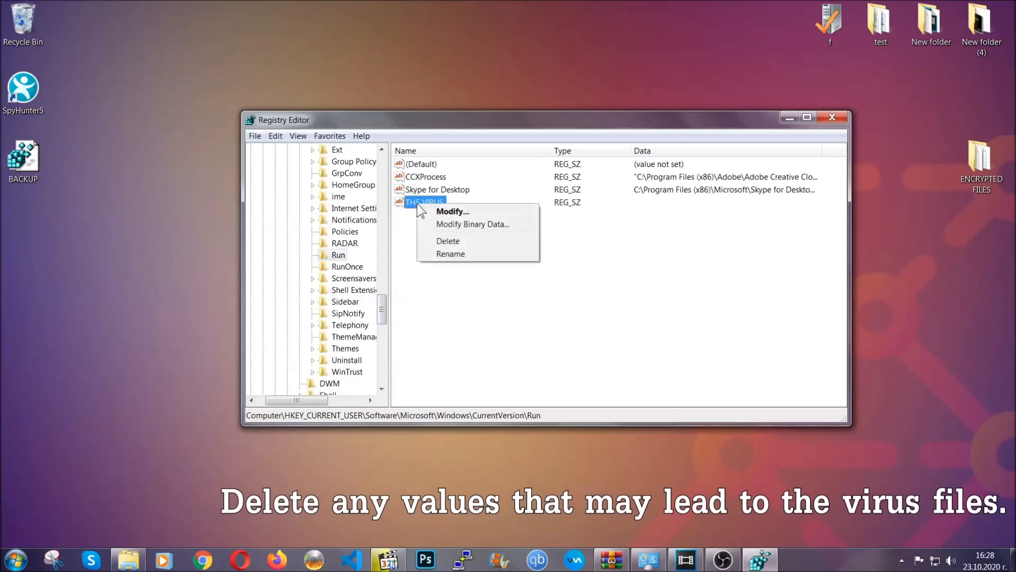
click(448, 242)
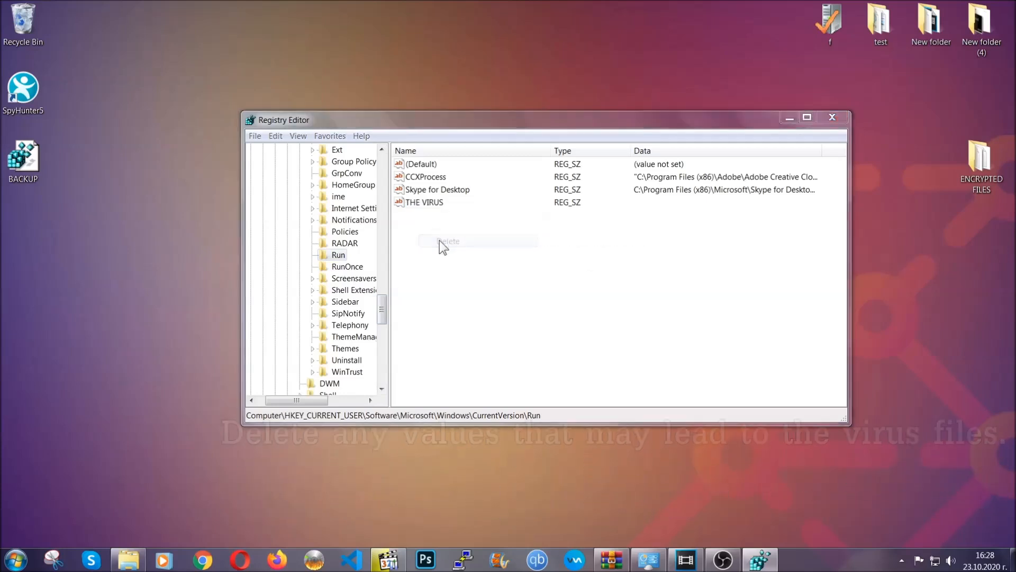
click(449, 241)
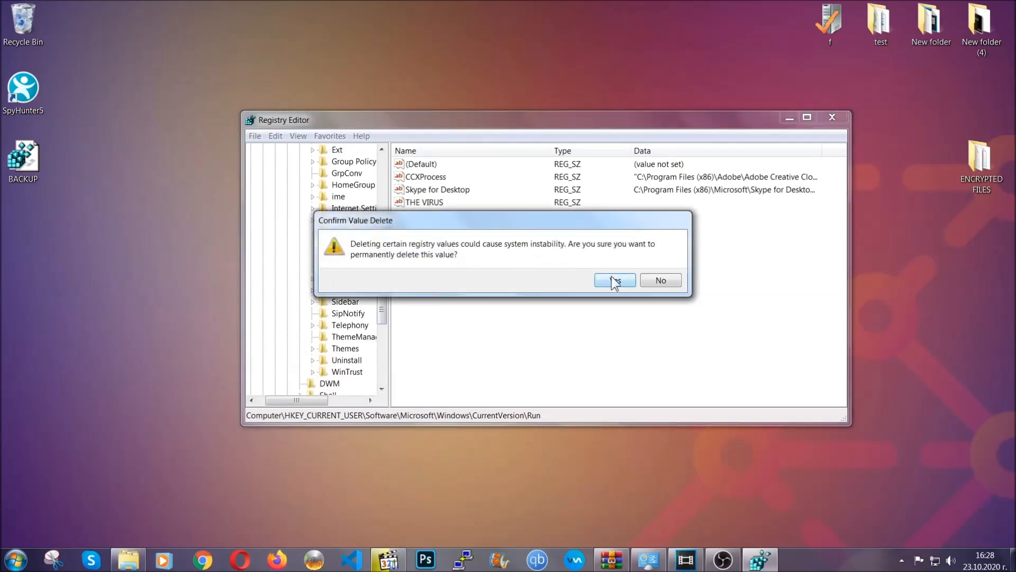
click(613, 279)
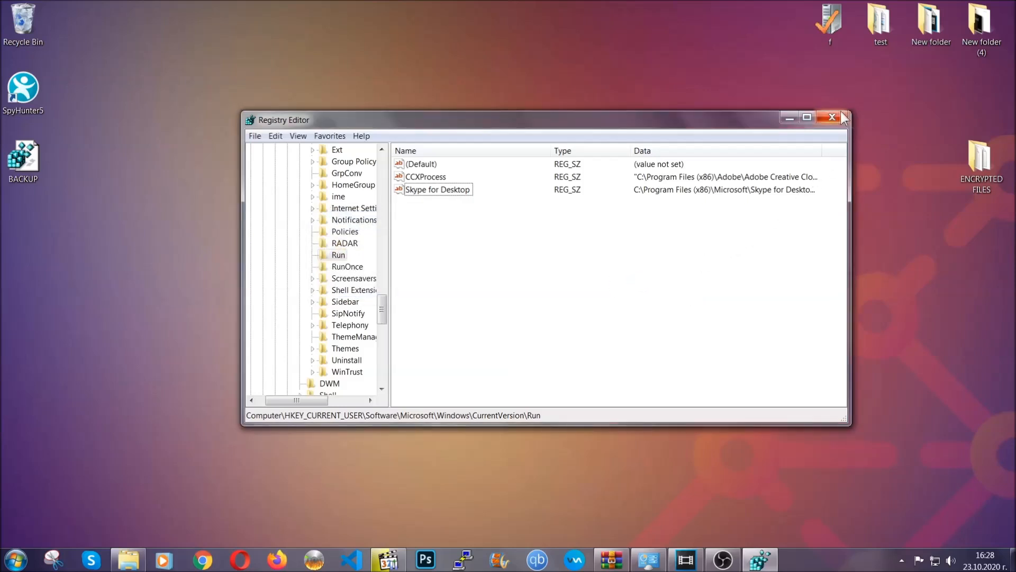
click(833, 118)
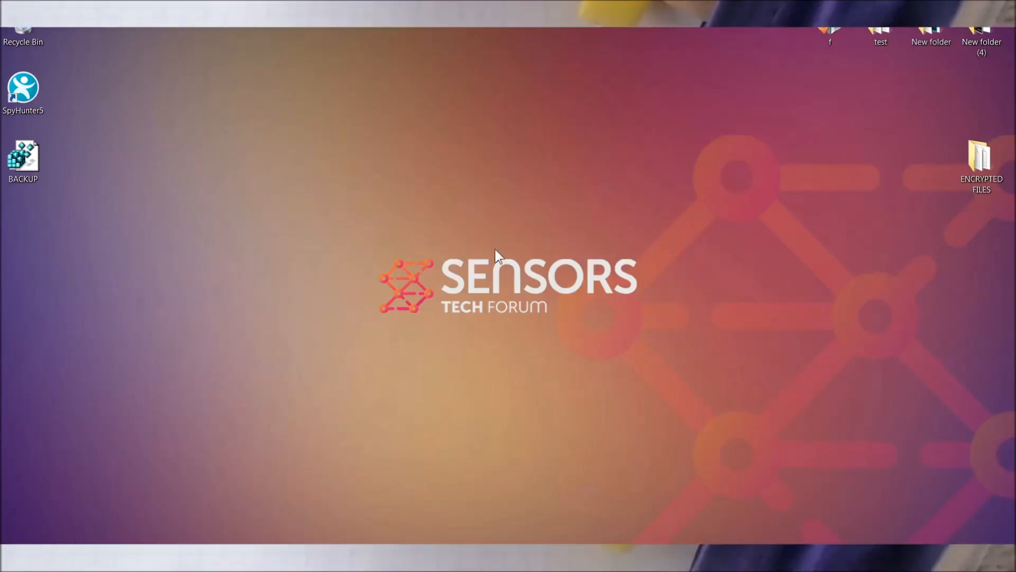